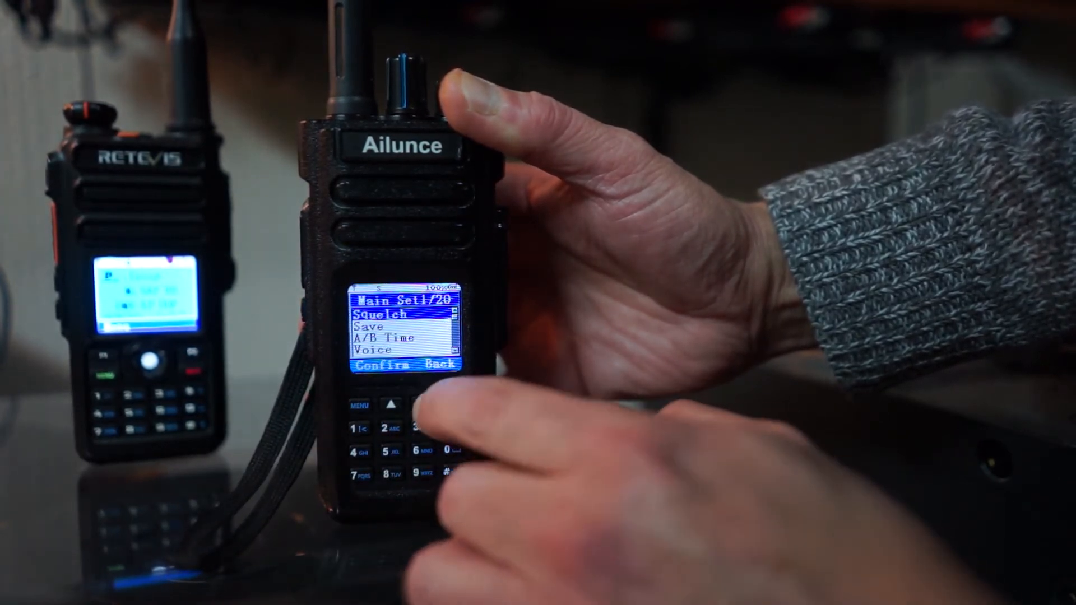
left_click(417, 406)
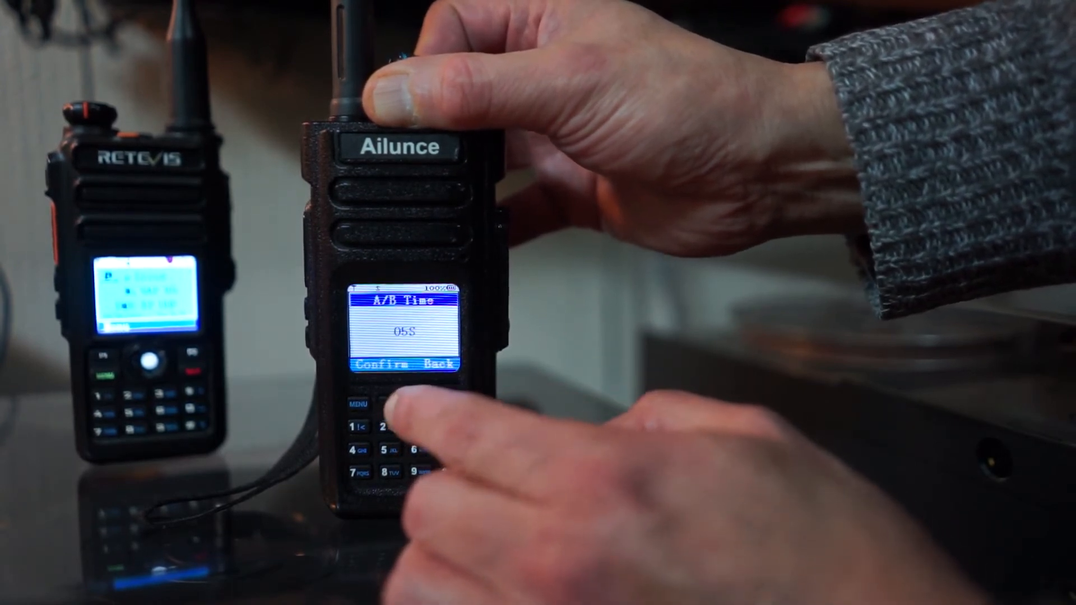
left_click(387, 404)
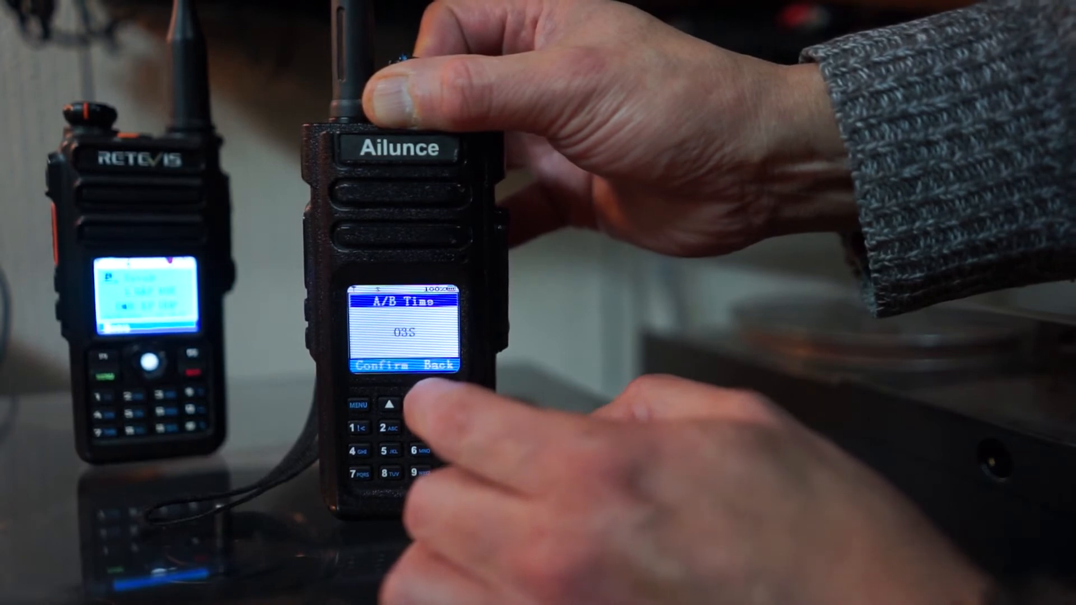
left_click(419, 406)
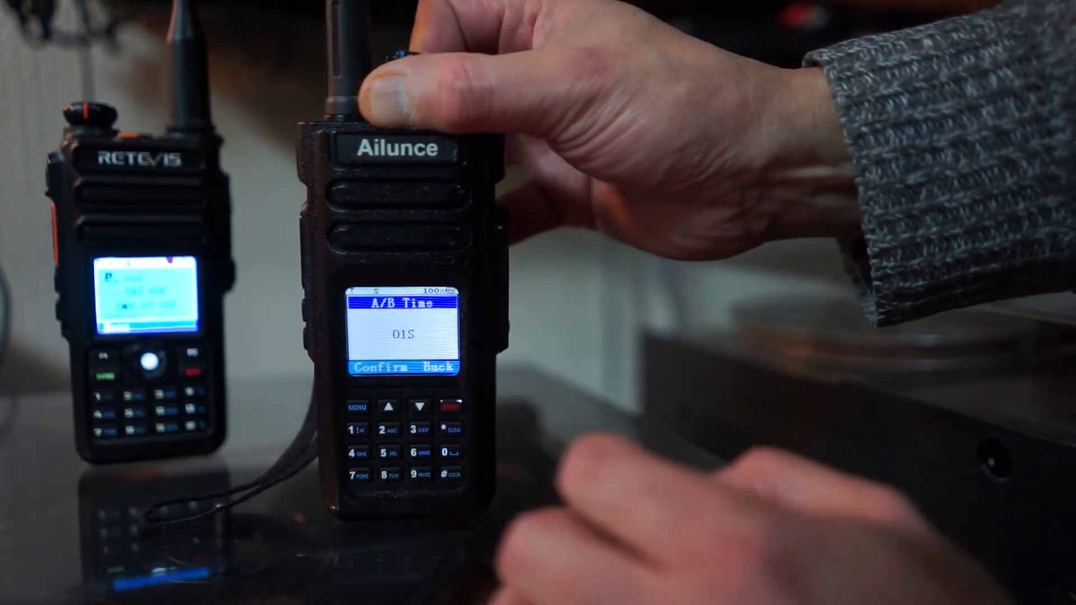